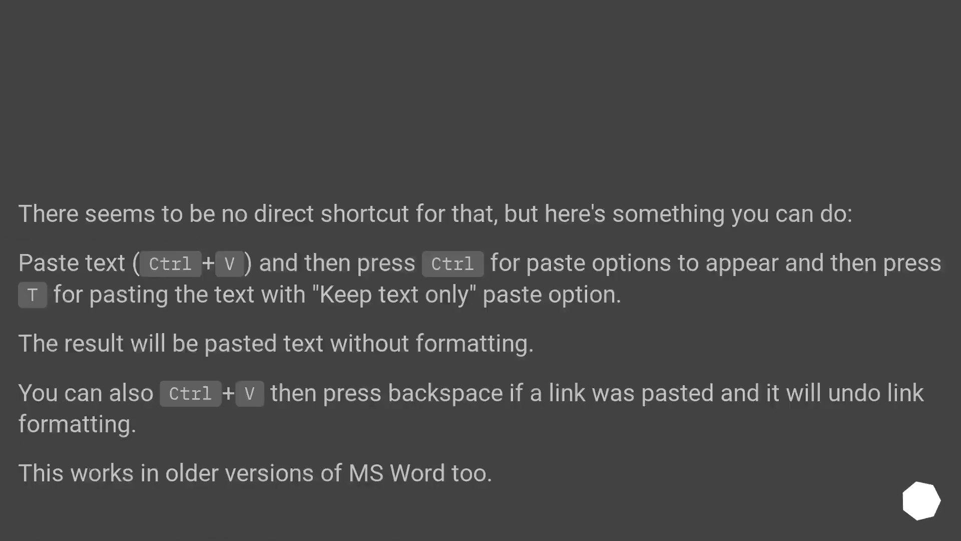
scroll(up, 3)
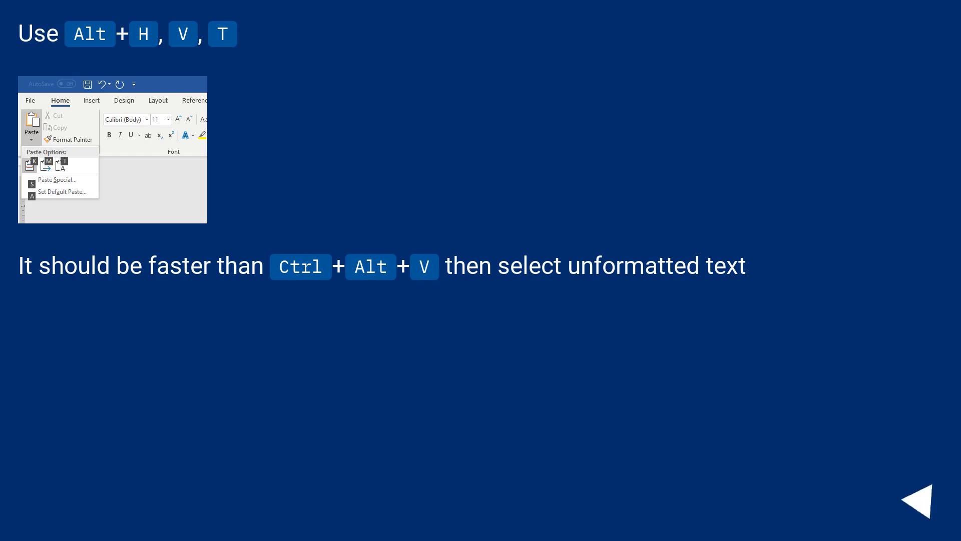
click(922, 500)
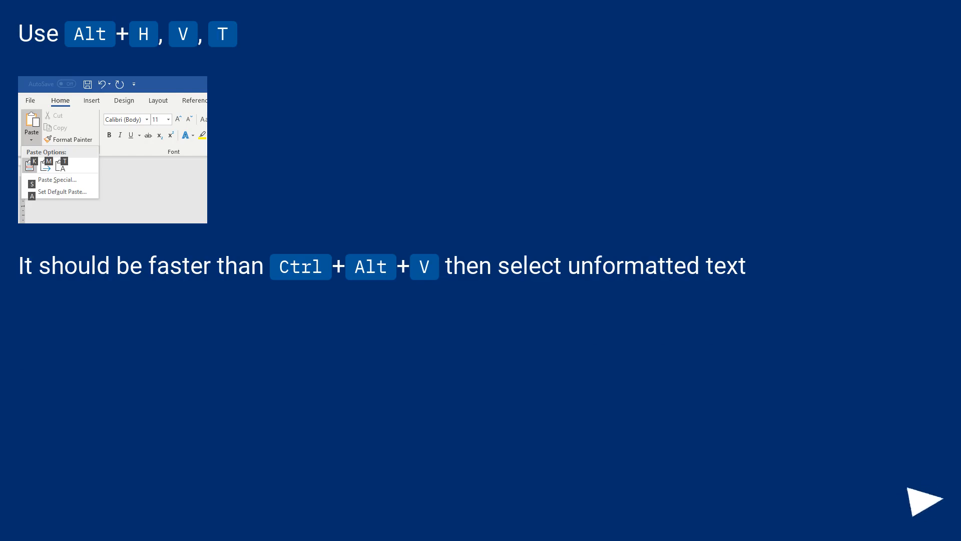